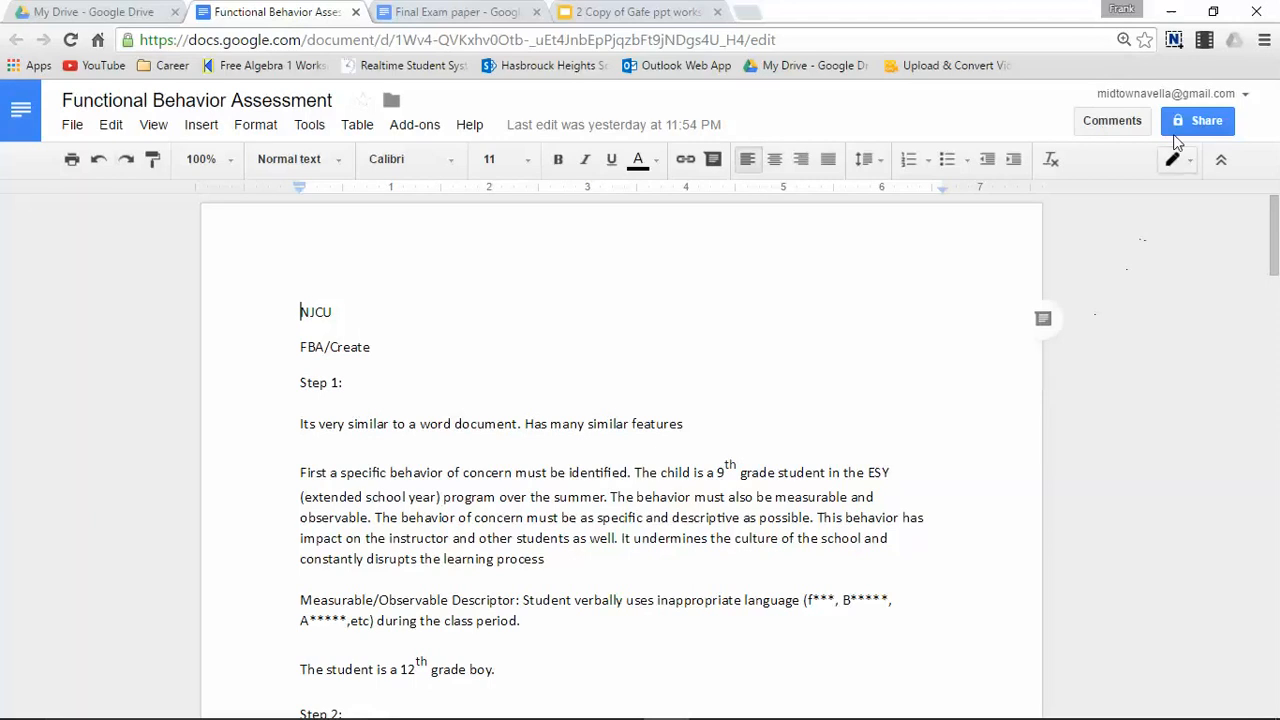
pyautogui.moveTo(1192, 120)
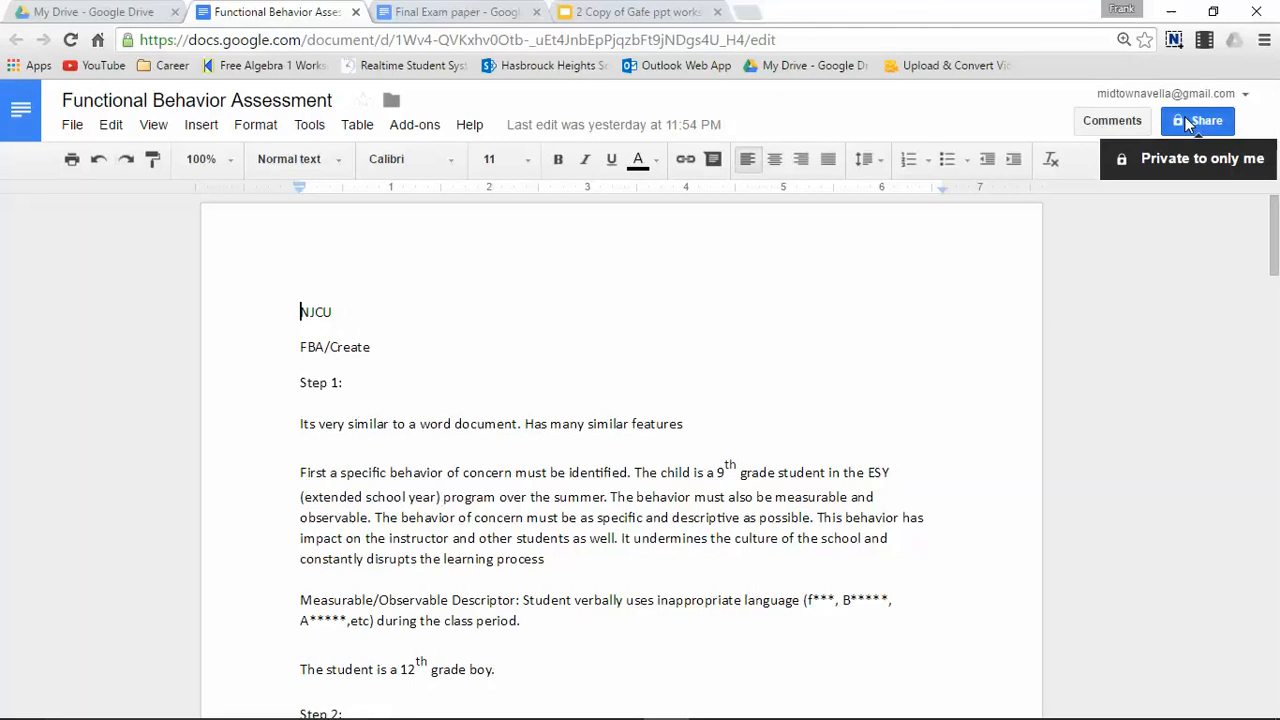
# Bring up the document's sharing settings from the Share button and dismiss them unchanged
pyautogui.click(1198, 120)
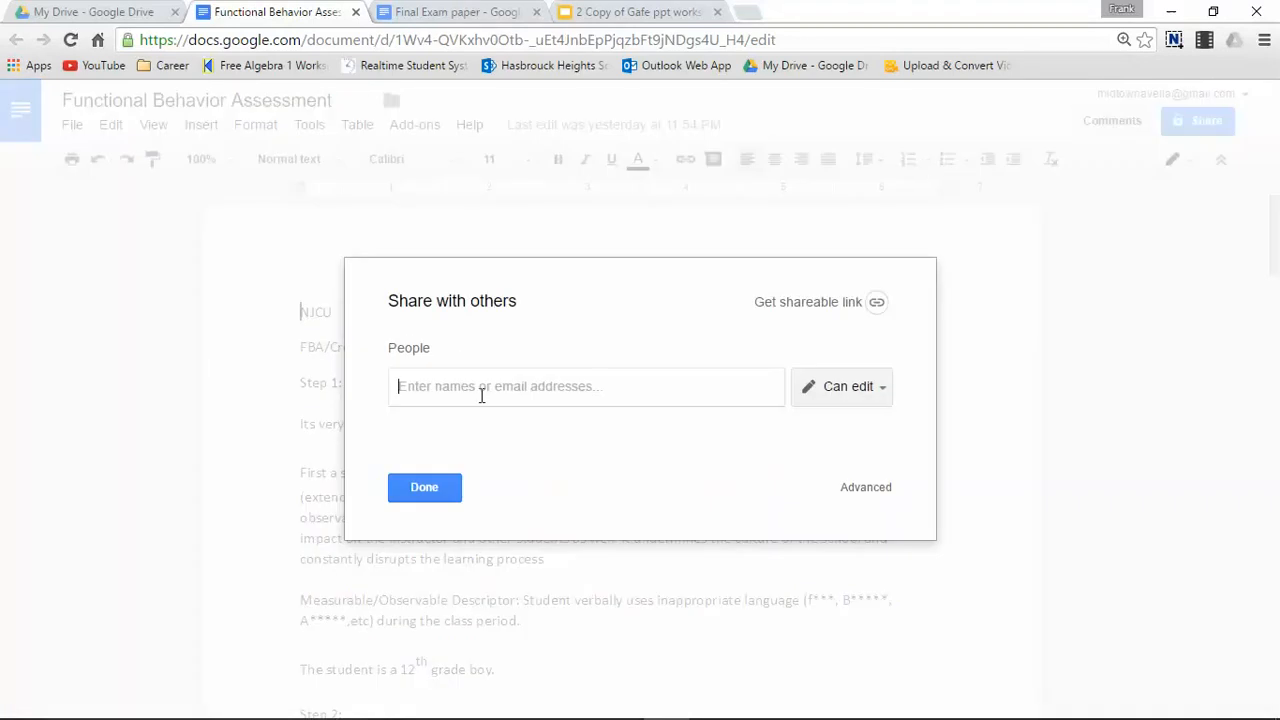
pyautogui.click(424, 488)
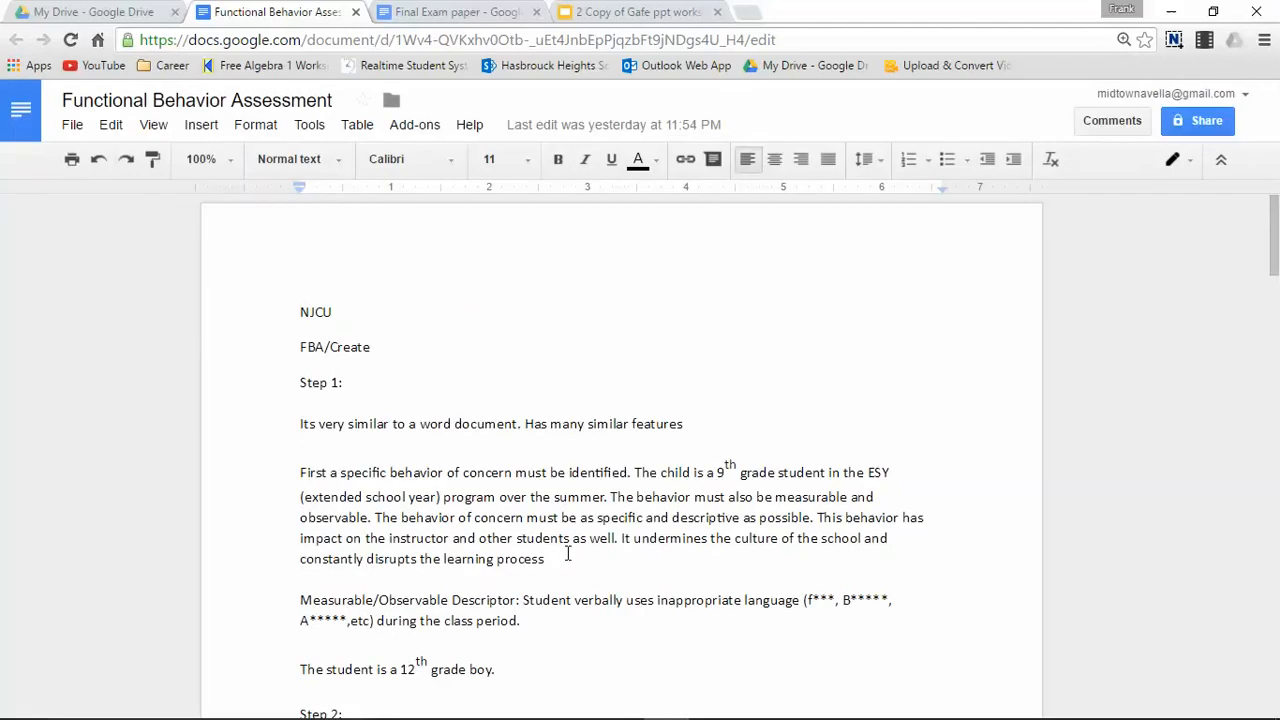
pyautogui.moveTo(148, 412)
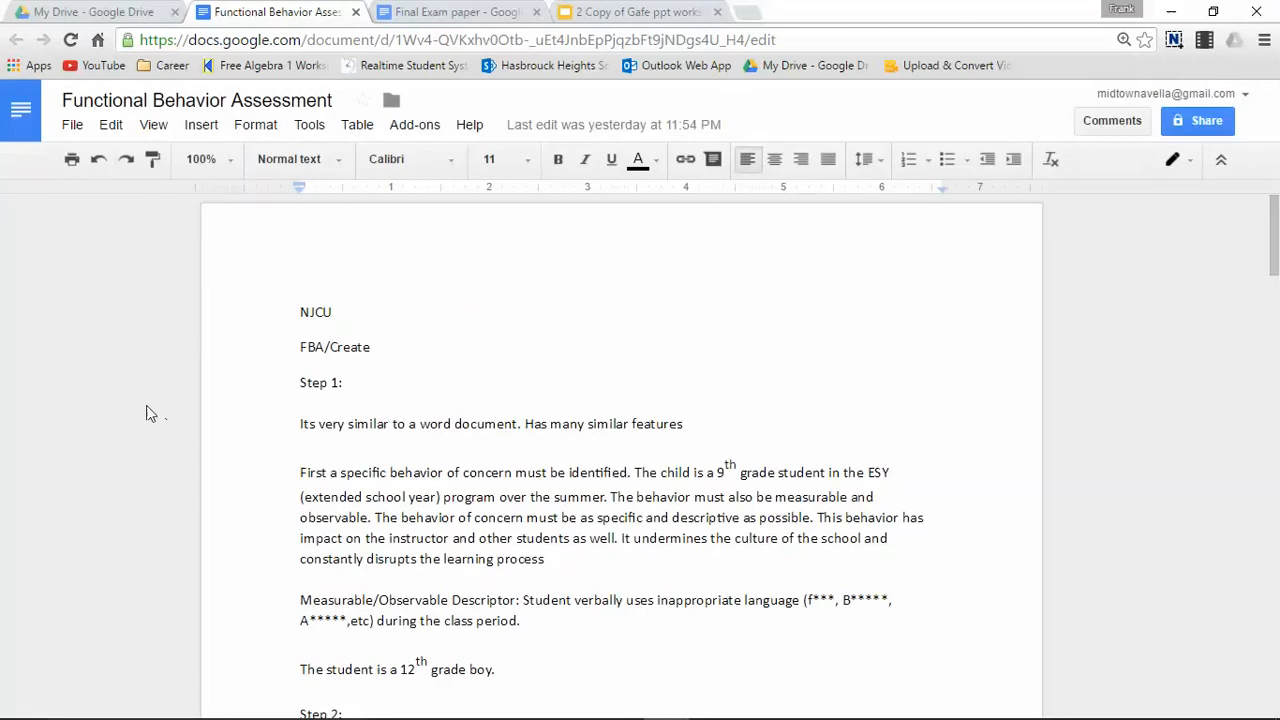
# Bring up sharing settings again via File > Share..., then return to My Drive
pyautogui.click(72, 124)
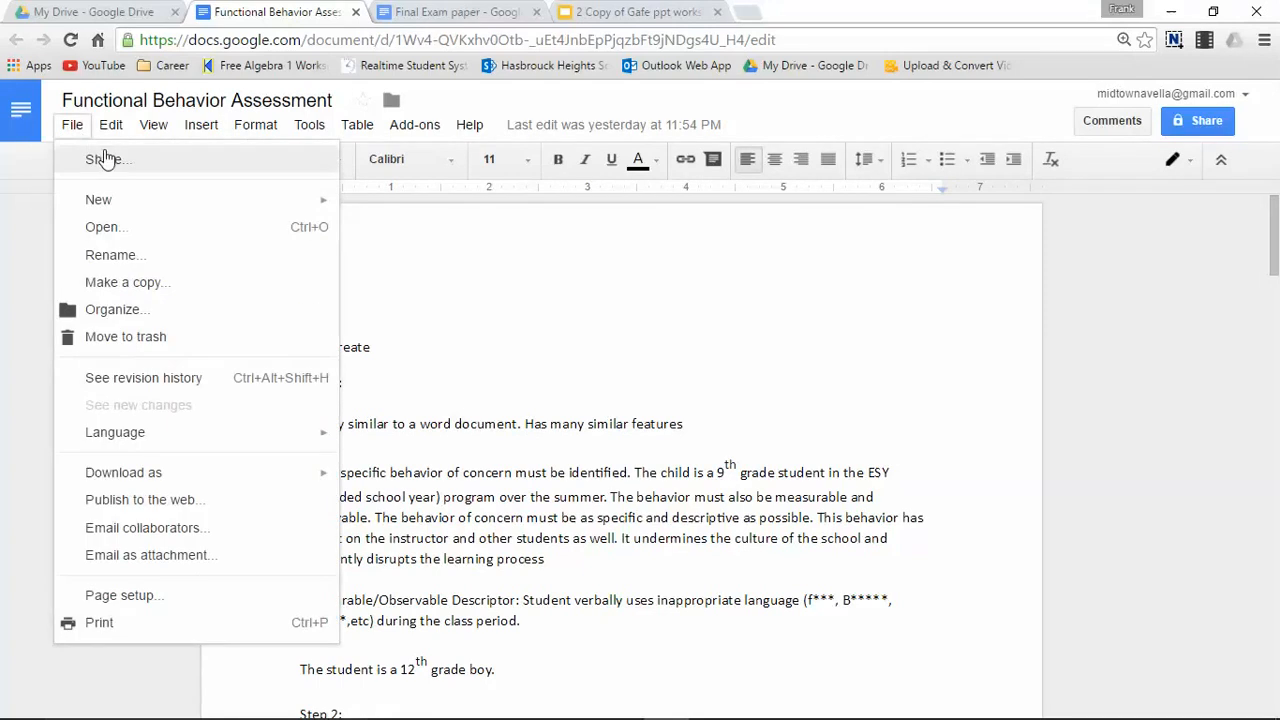
pyautogui.click(104, 160)
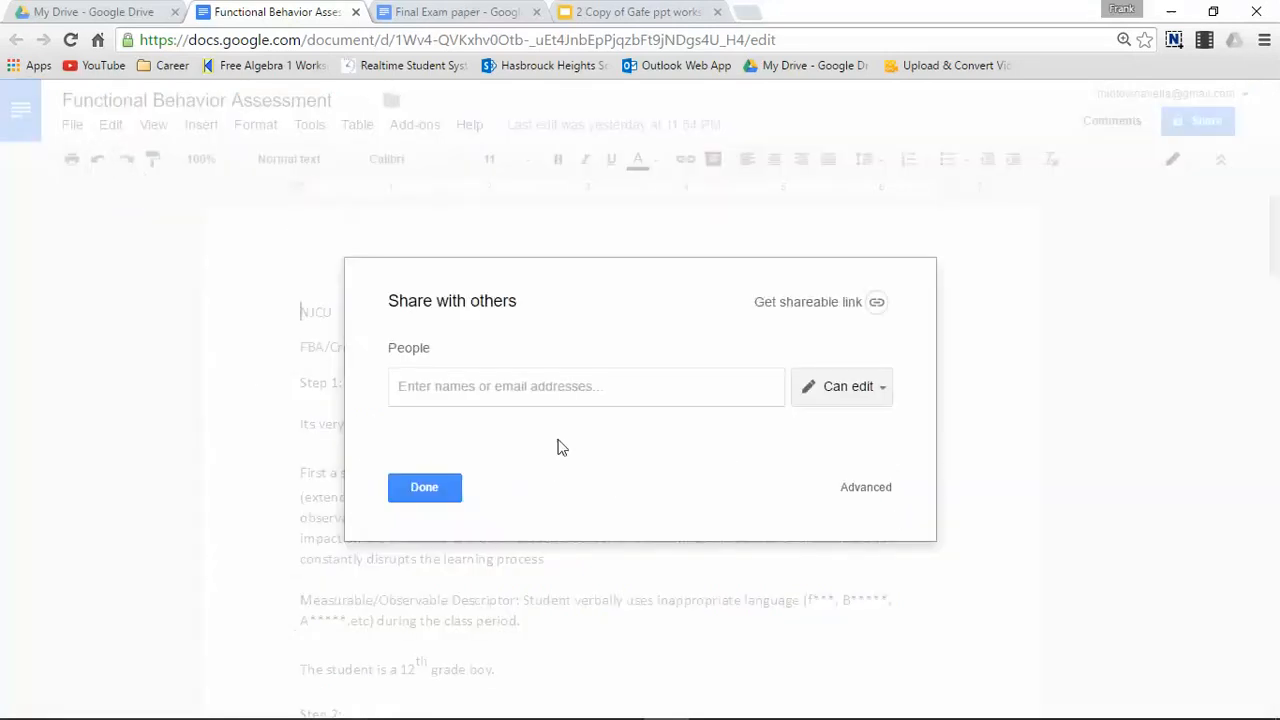
pyautogui.moveTo(812, 316)
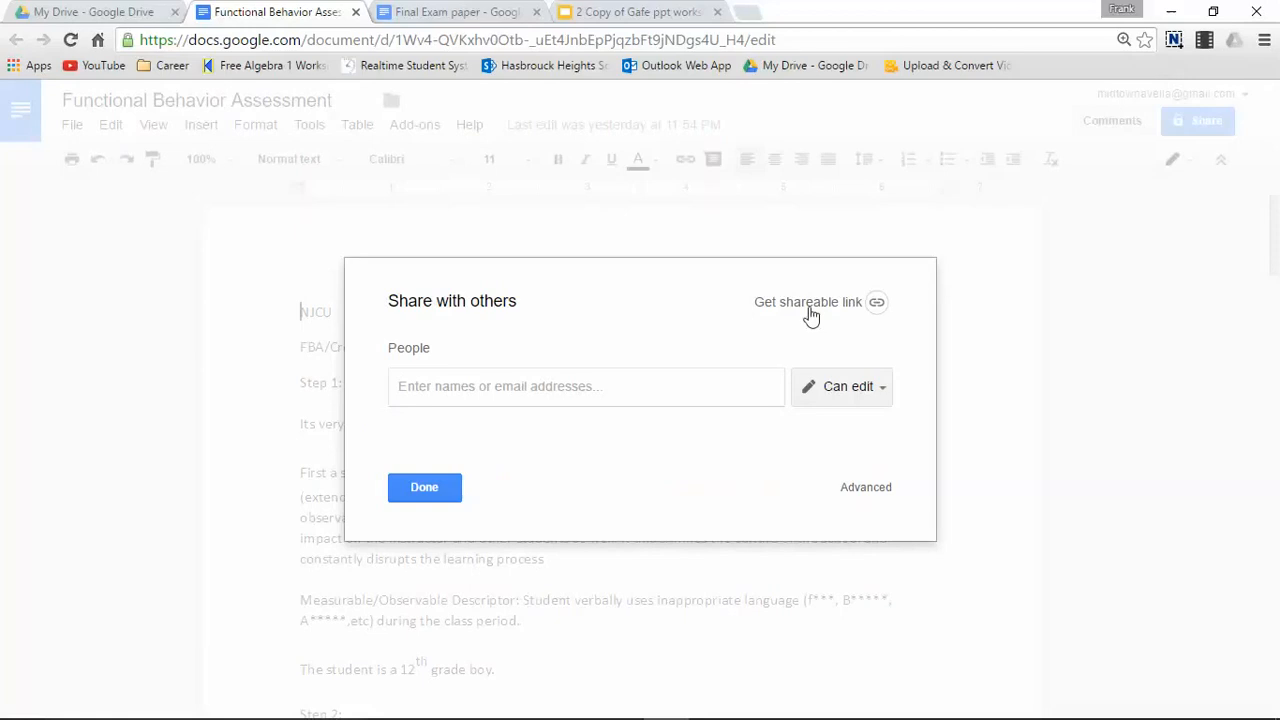
pyautogui.click(96, 16)
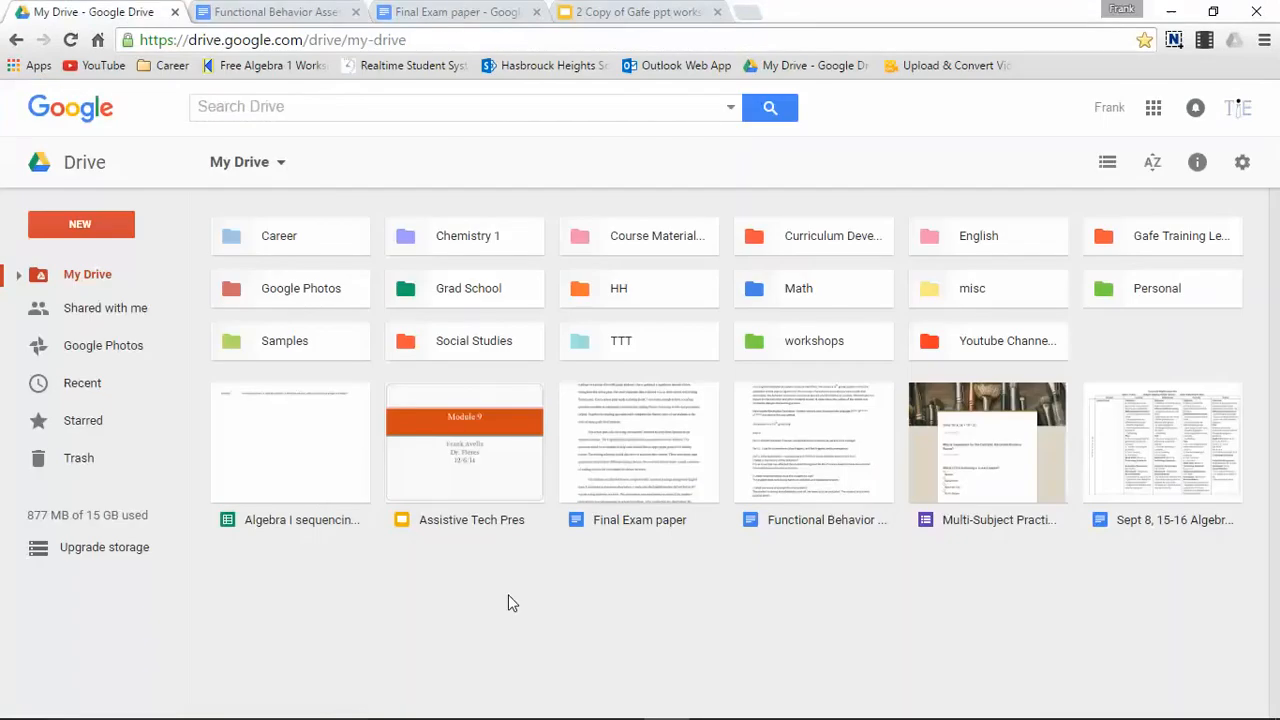
pyautogui.moveTo(440, 584)
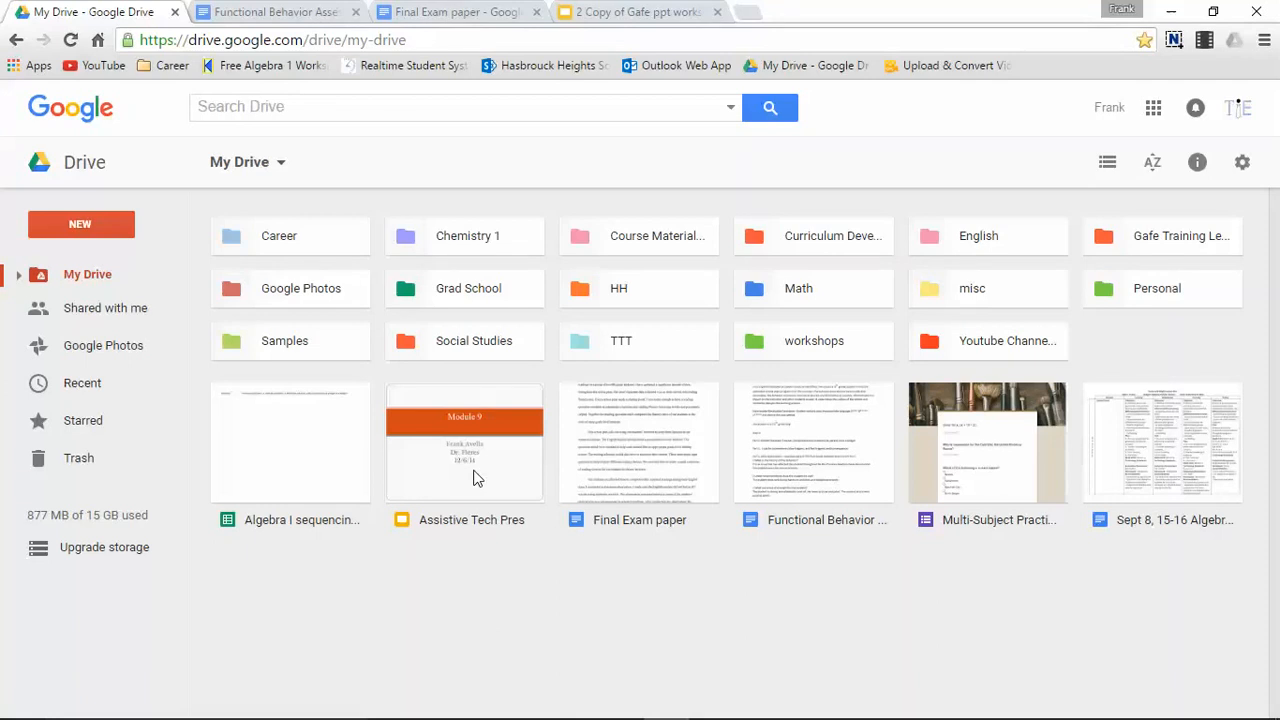
# Select Assistive Tech Pres, show its sharing settings from the Drive toolbar, and dismiss them unchanged
pyautogui.click(464, 444)
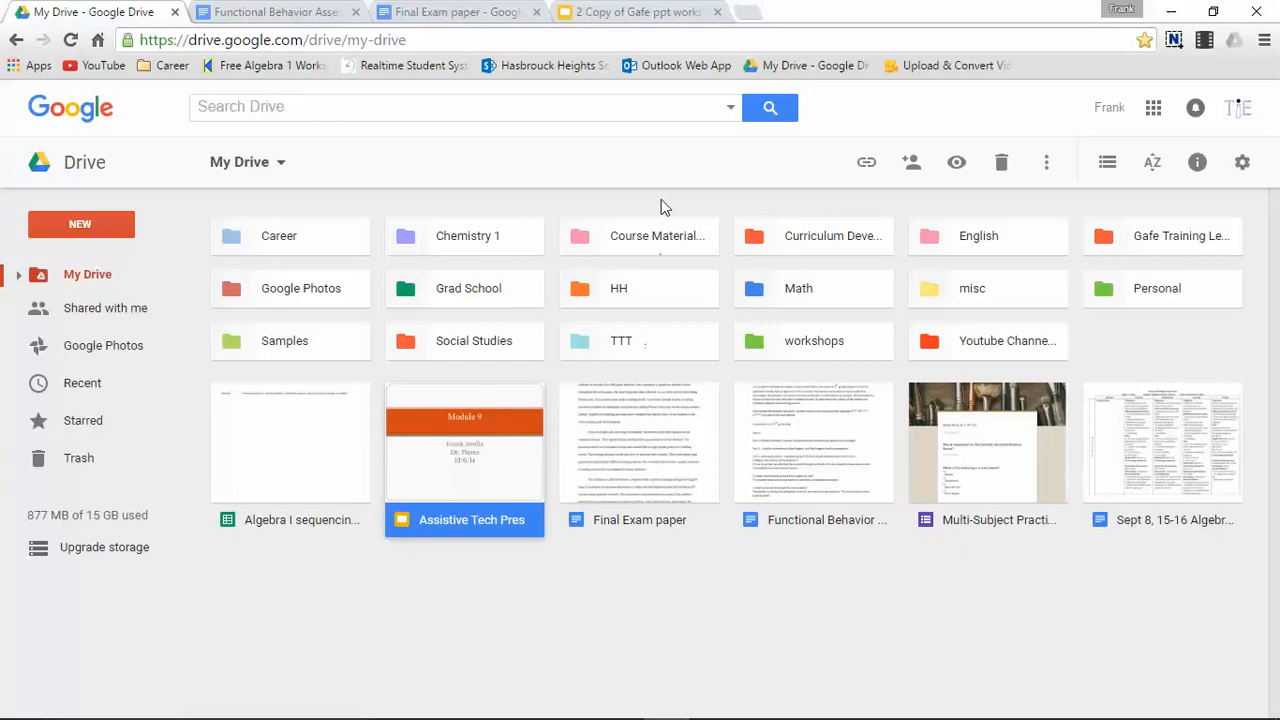
pyautogui.moveTo(912, 162)
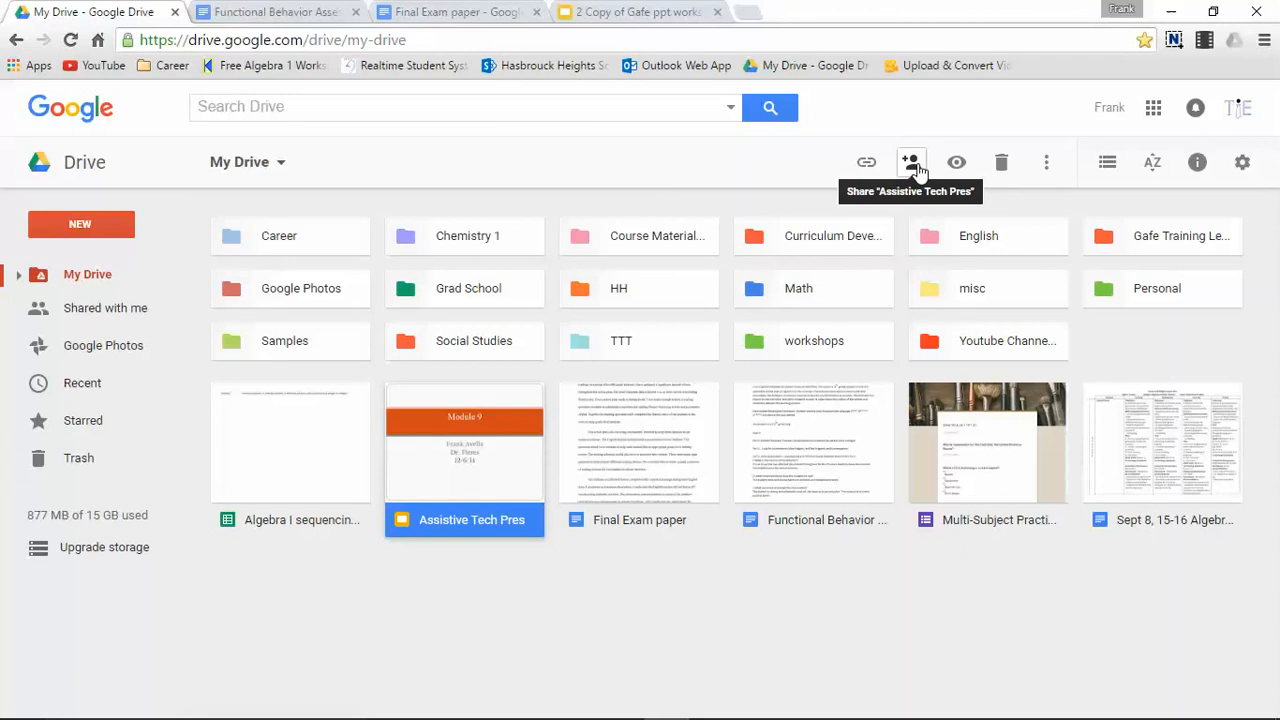
pyautogui.click(912, 162)
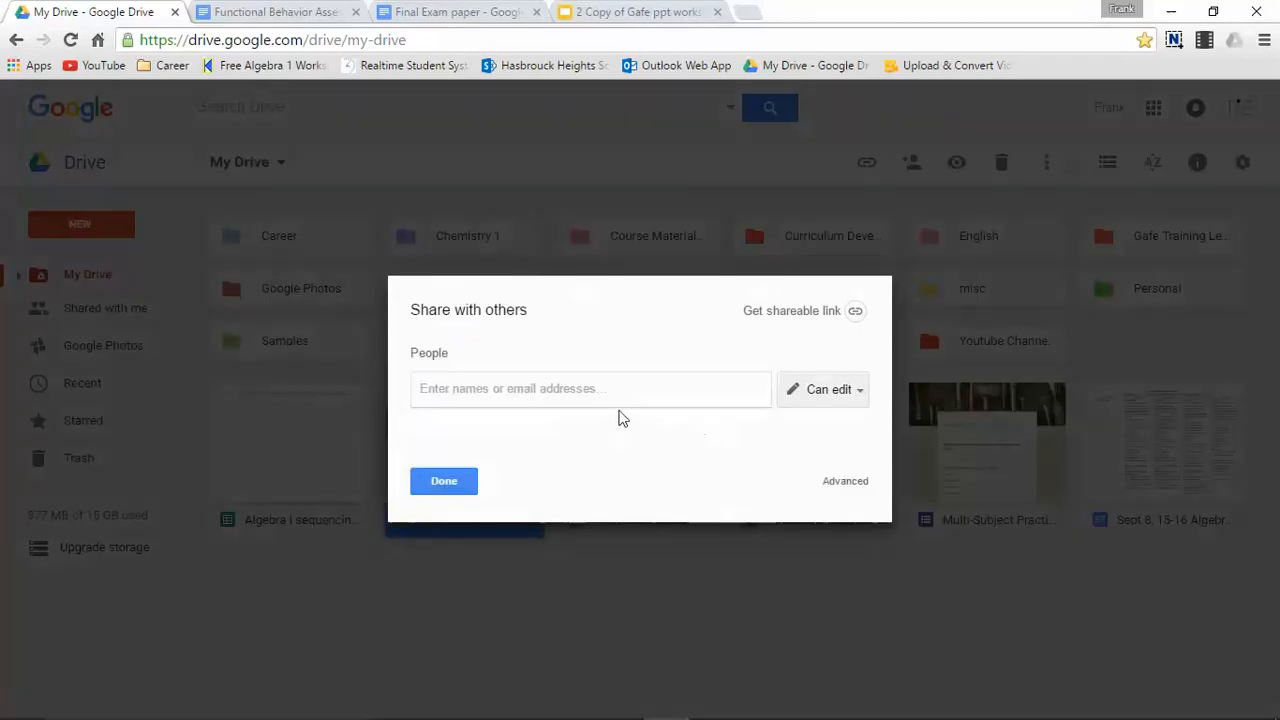
pyautogui.moveTo(448, 450)
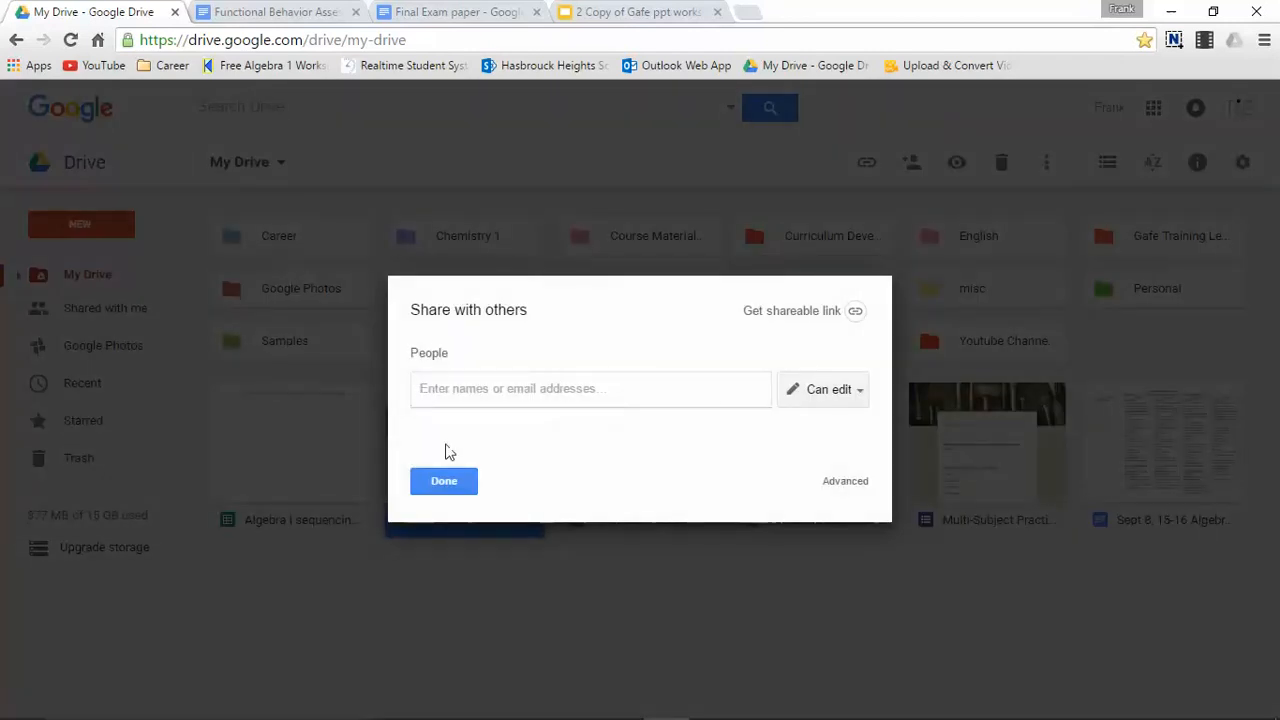
pyautogui.moveTo(750, 456)
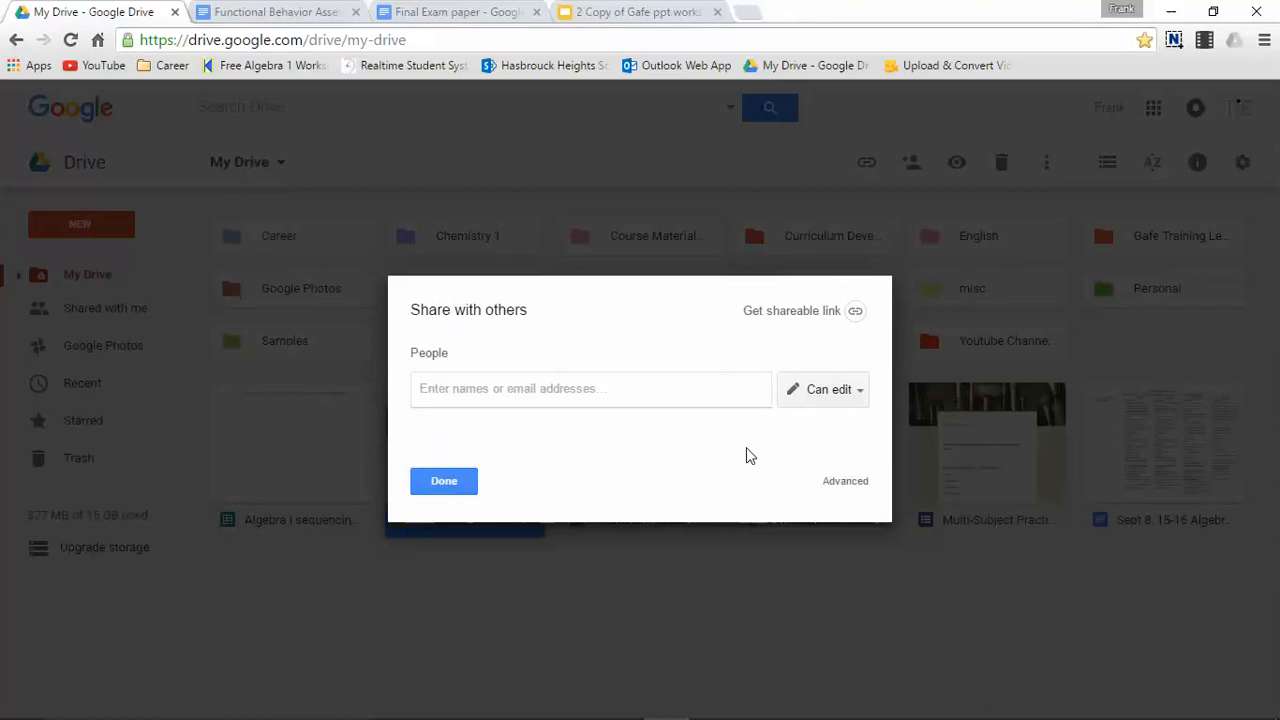
pyautogui.click(444, 480)
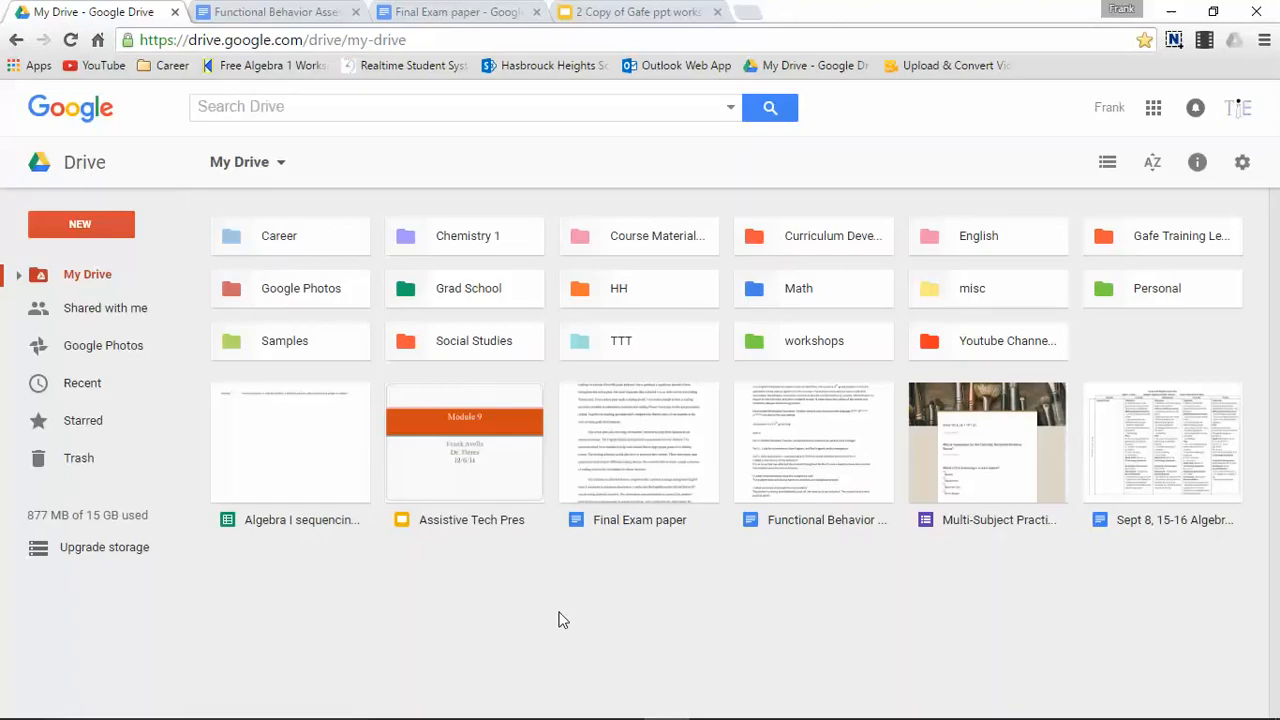
pyautogui.moveTo(1136, 436)
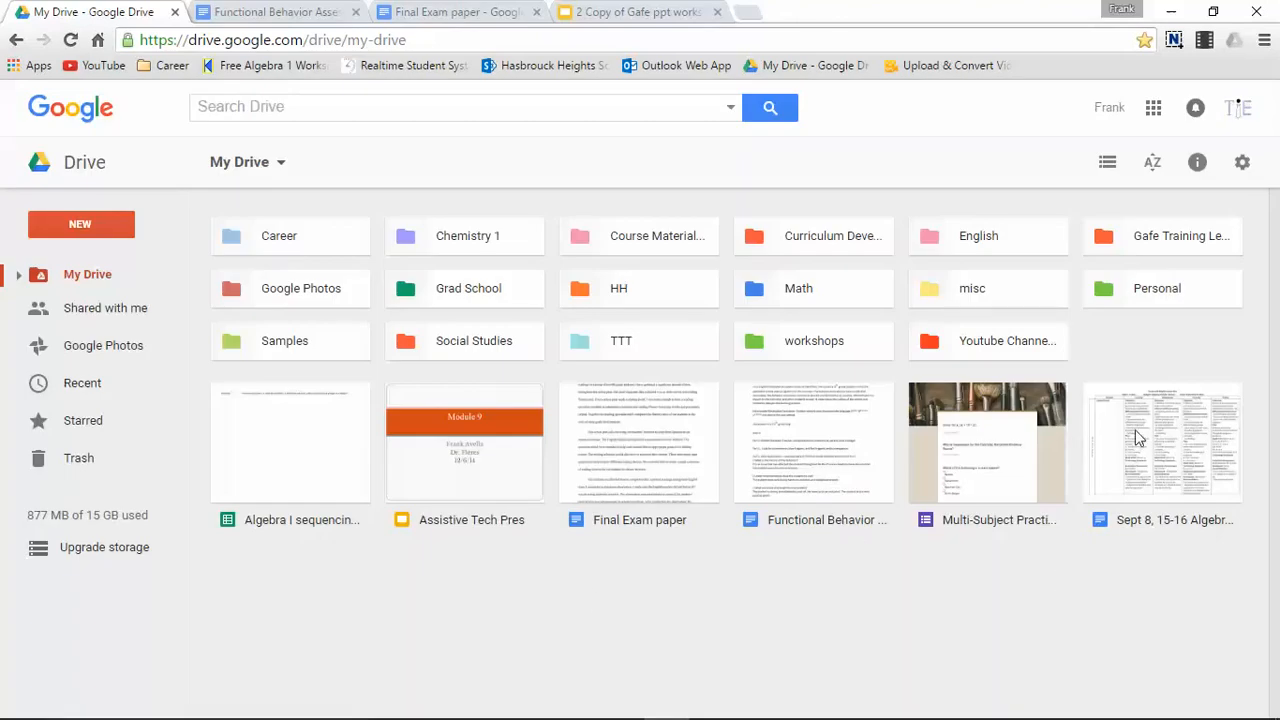
# Show sharing settings for the Sept 8, 15-16 Algebra file from its right-click menu
pyautogui.rightClick(1164, 442)
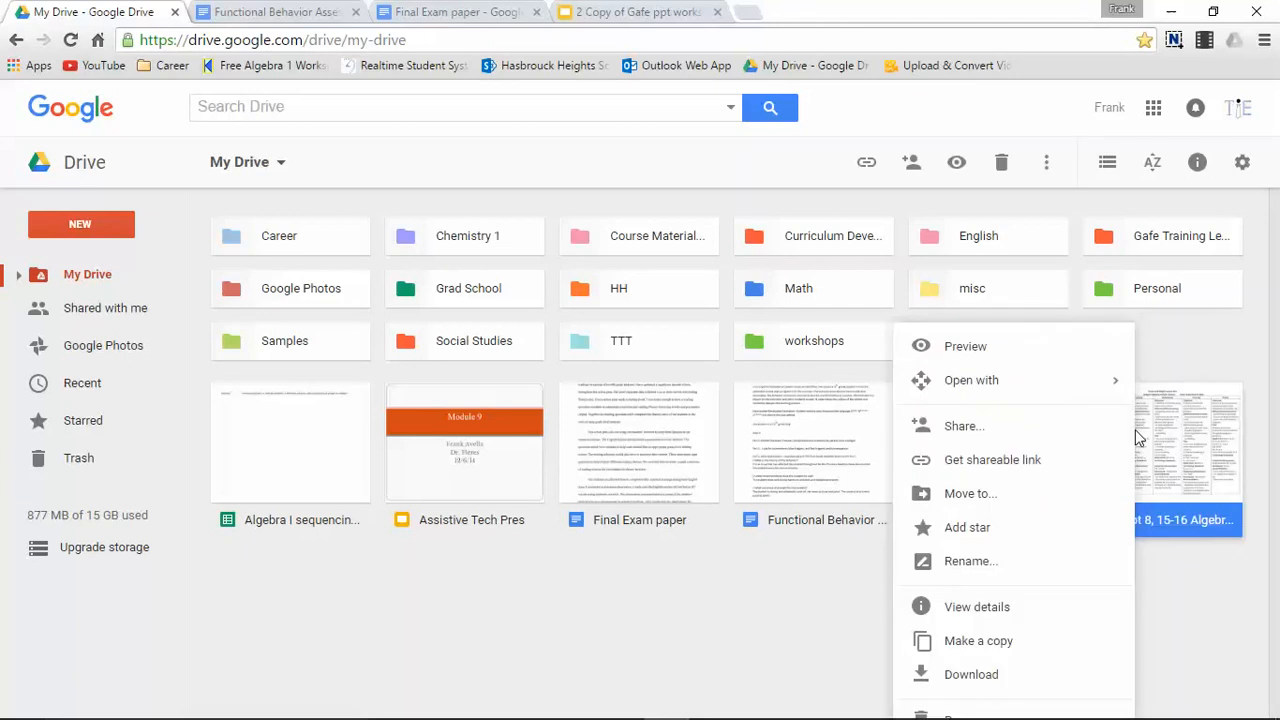
pyautogui.moveTo(1076, 444)
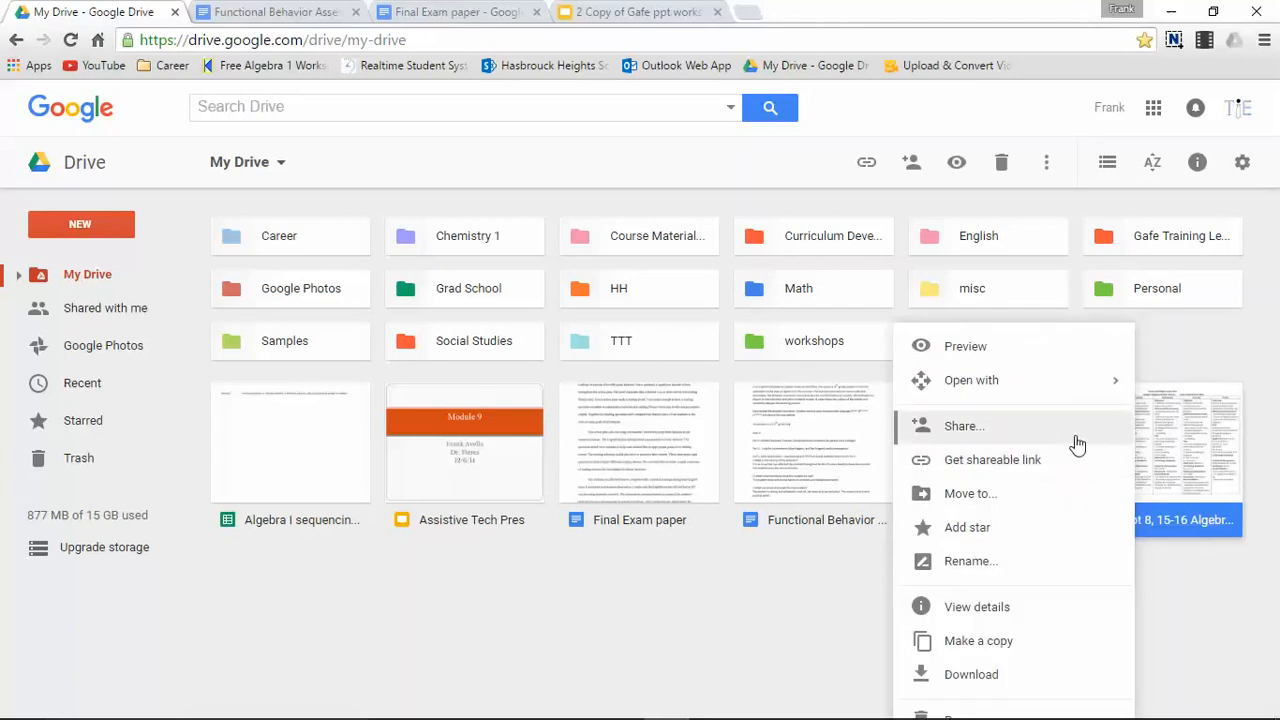
pyautogui.click(964, 426)
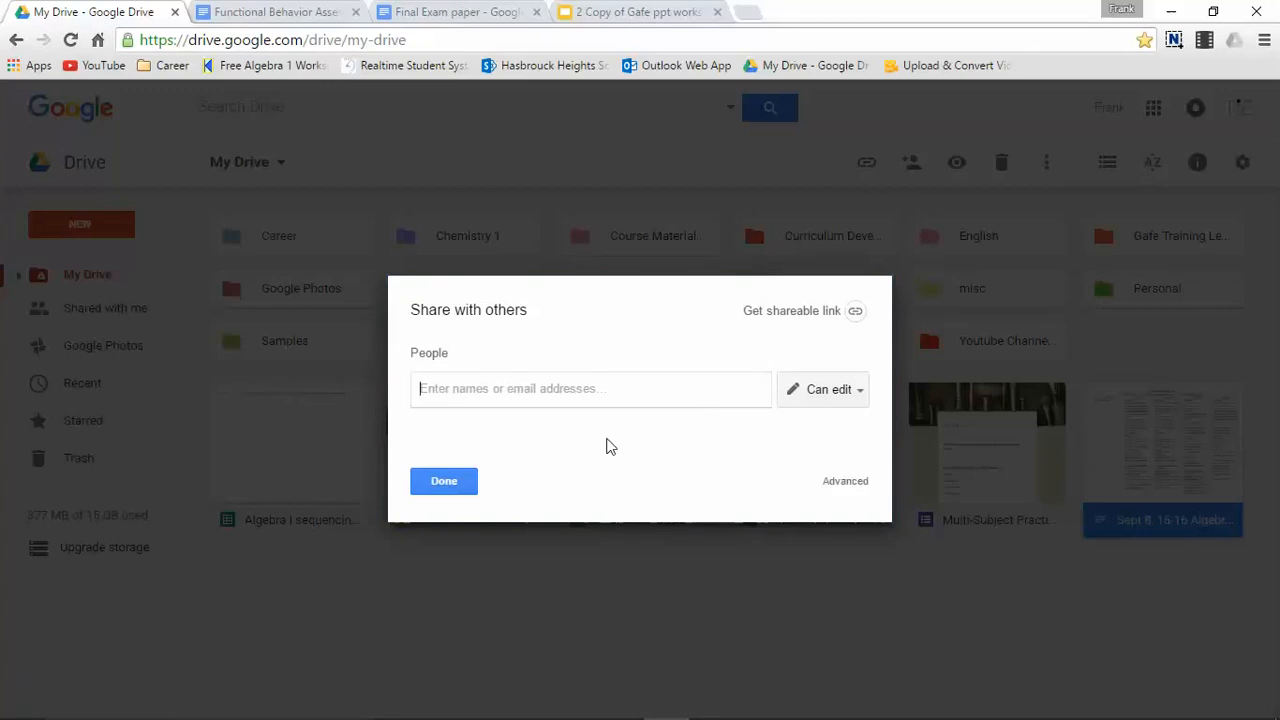